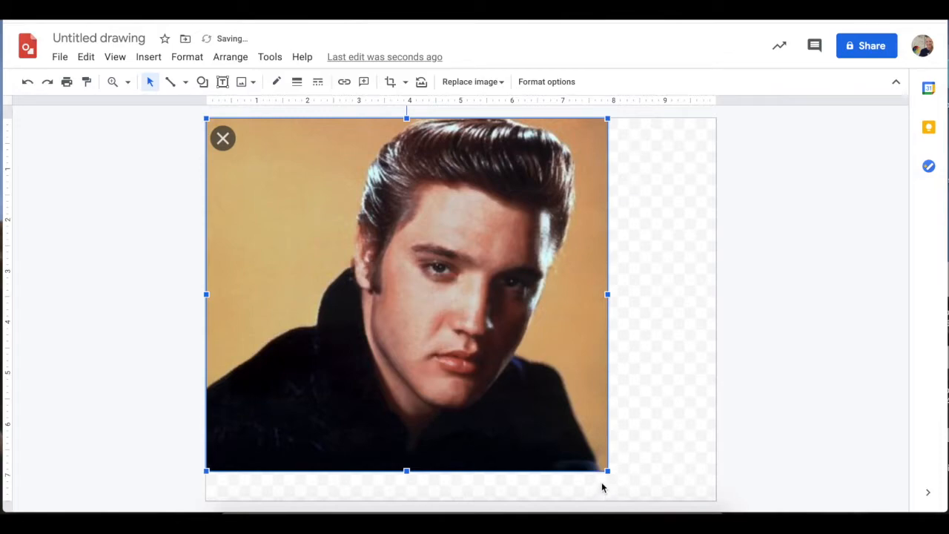
{"action": "mouse_move", "coordinate": [662, 472]}
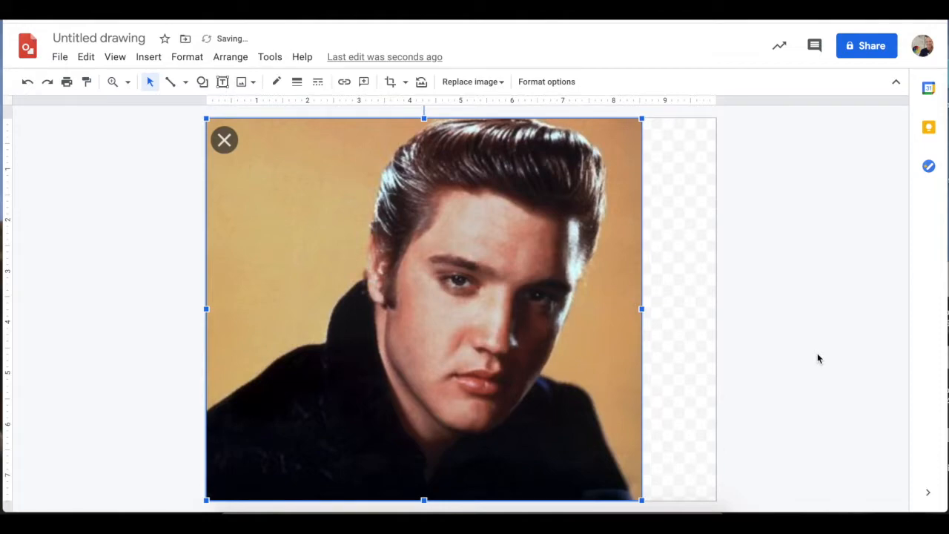
{"action": "mouse_move", "coordinate": [704, 495]}
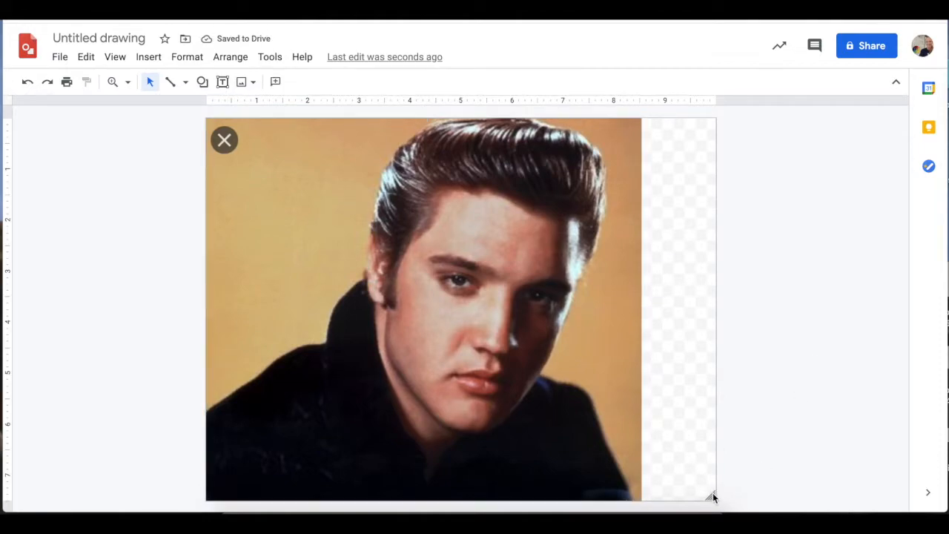
Step: Narrow the canvas from its bottom-right corner until its edge meets the photo's edge
{"action": "left_click_drag", "start_coordinate": [712, 497], "coordinate": [713, 498]}
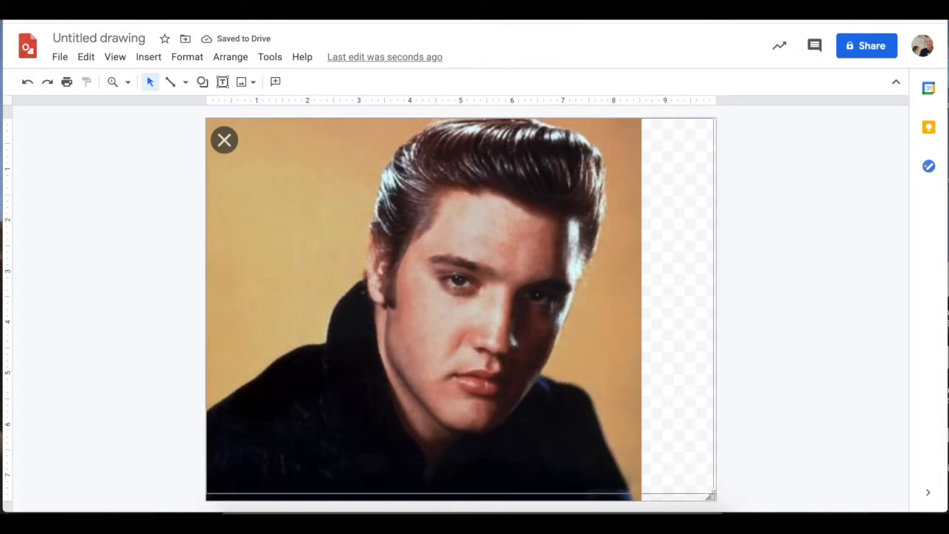
{"action": "left_click_drag", "start_coordinate": [709, 495], "coordinate": [715, 497]}
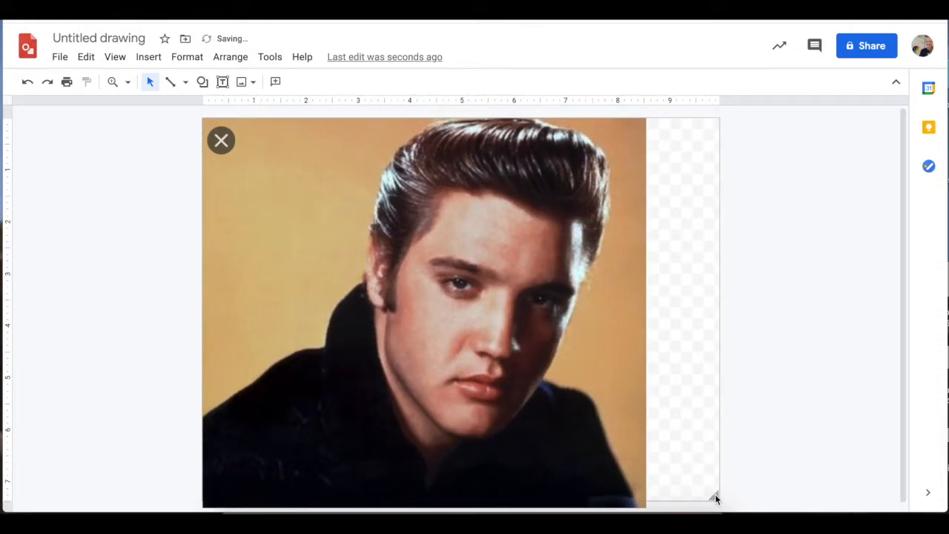
{"action": "left_click_drag", "start_coordinate": [714, 496], "coordinate": [714, 495]}
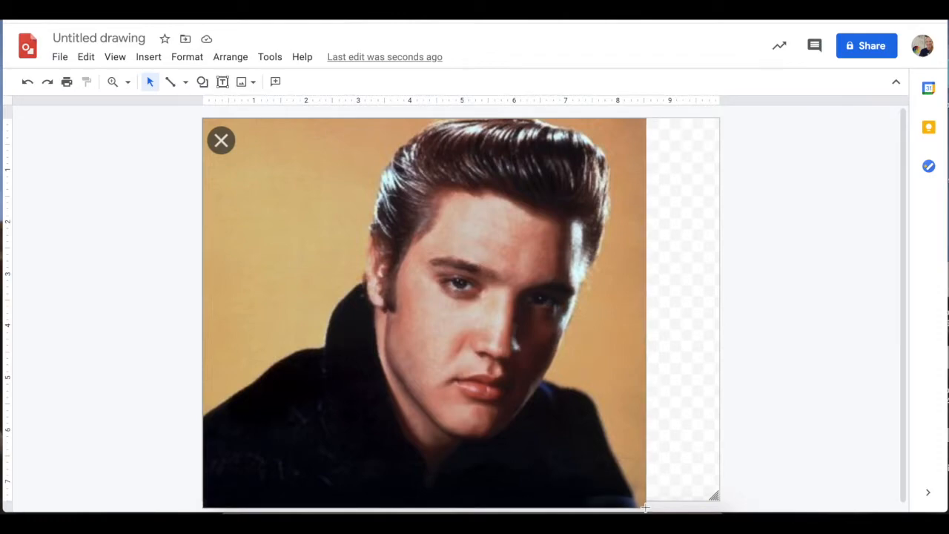
{"action": "left_click_drag", "start_coordinate": [713, 494], "coordinate": [670, 497]}
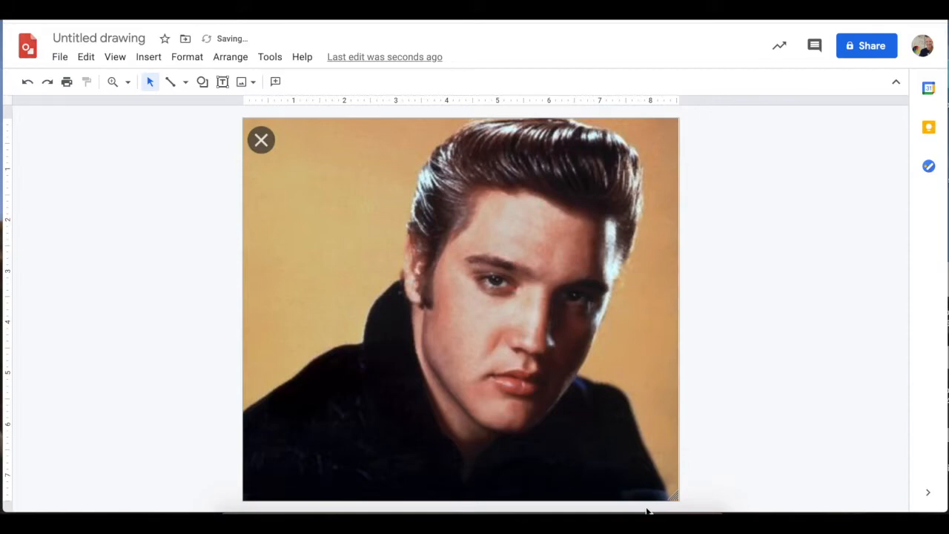
{"action": "left_click", "coordinate": [460, 308]}
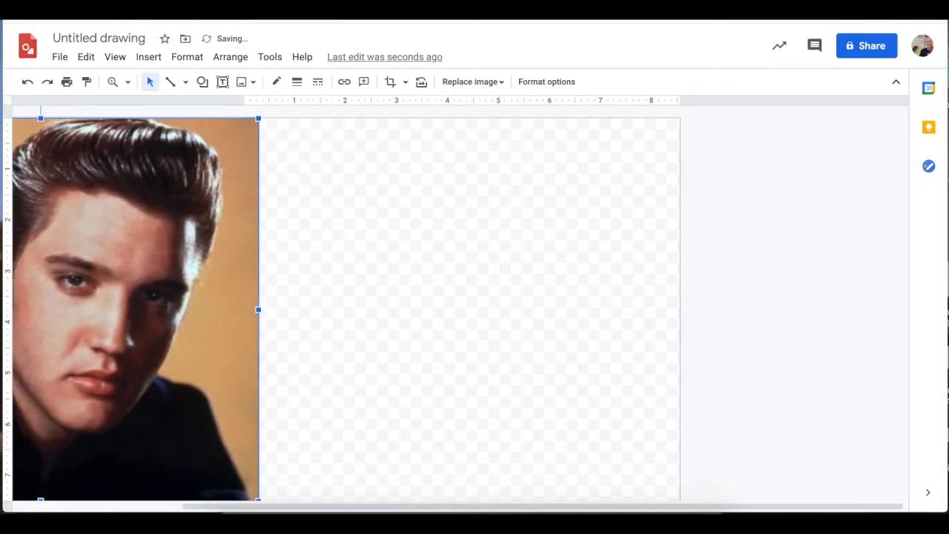
Step: Push the photo further left so it sits entirely outside the empty canvas
{"action": "left_click_drag", "start_coordinate": [258, 309], "coordinate": [232, 309]}
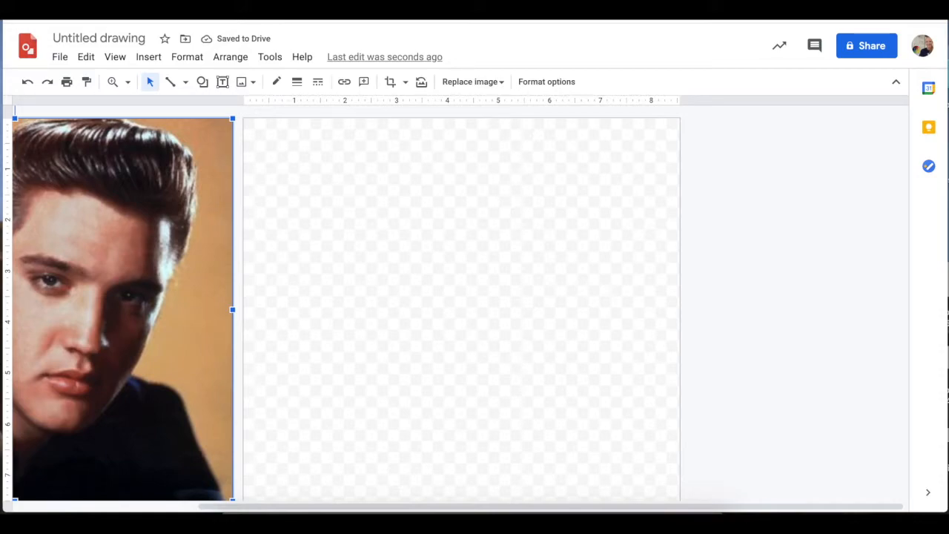
Step: Apply the light yellow gradient swatch as the canvas background
{"action": "right_click", "coordinate": [549, 324]}
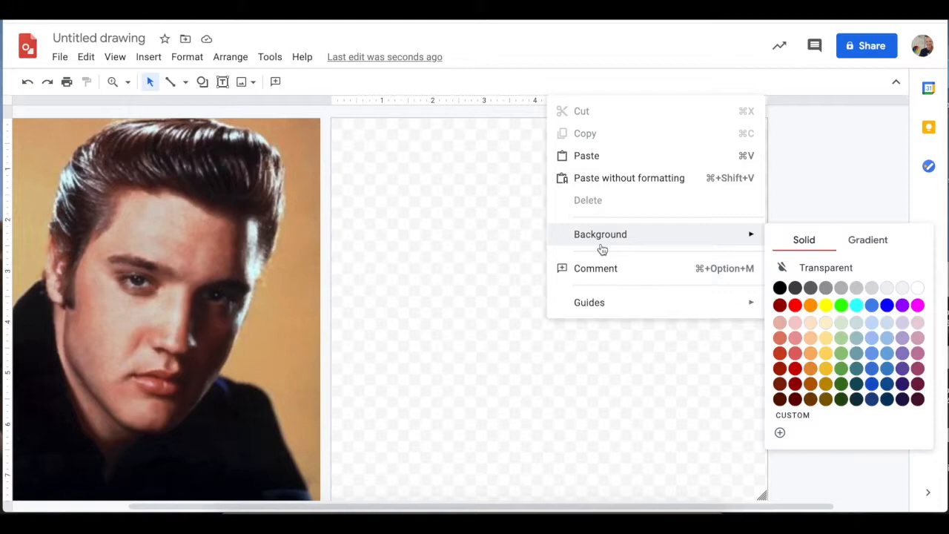
{"action": "mouse_move", "coordinate": [604, 250]}
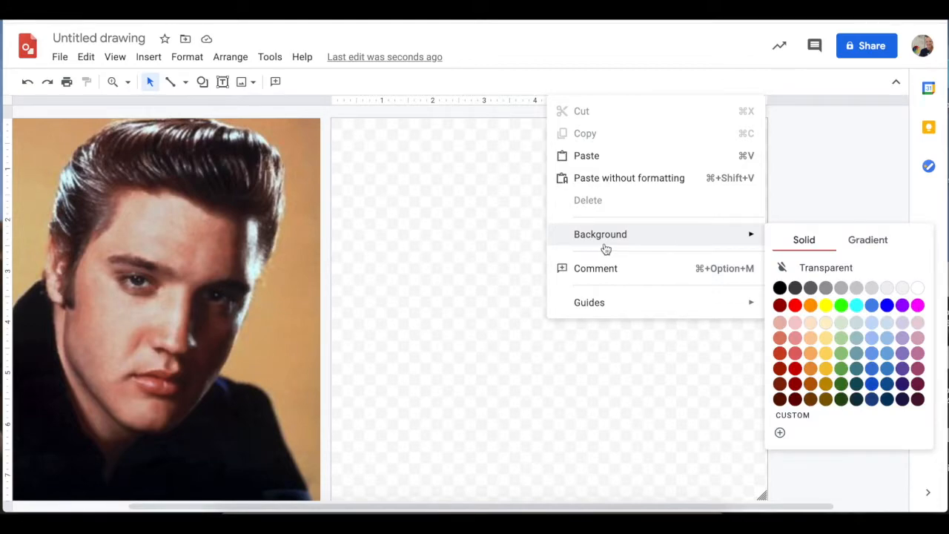
{"action": "left_click", "coordinate": [867, 240]}
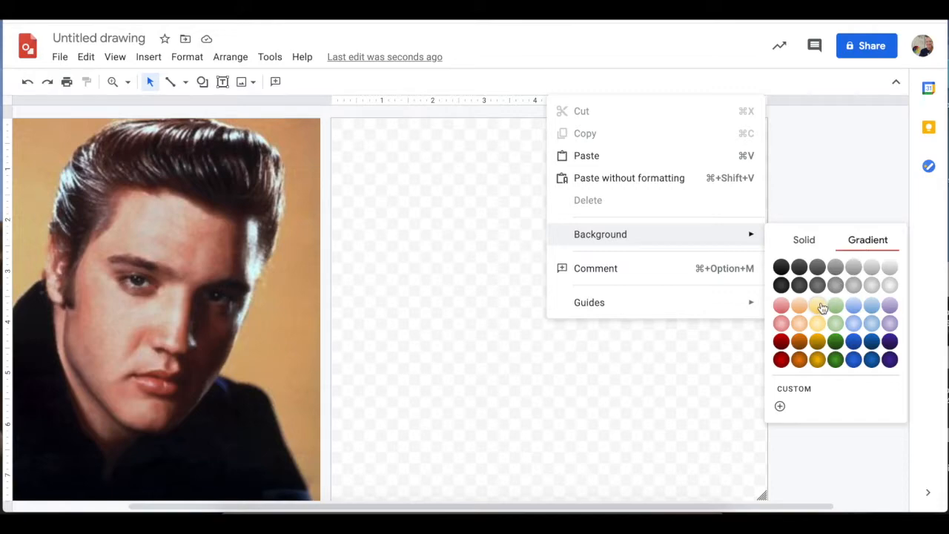
{"action": "left_click", "coordinate": [817, 305]}
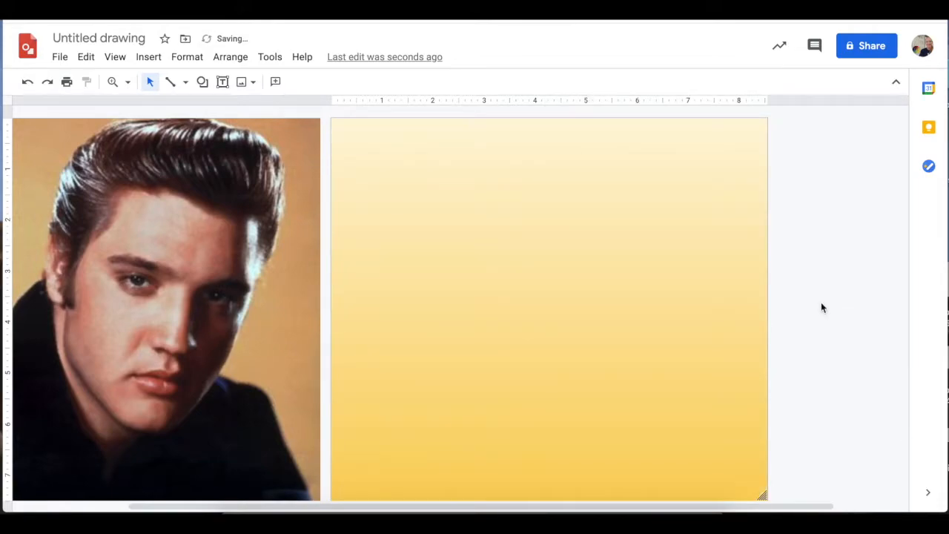
{"action": "mouse_move", "coordinate": [302, 430]}
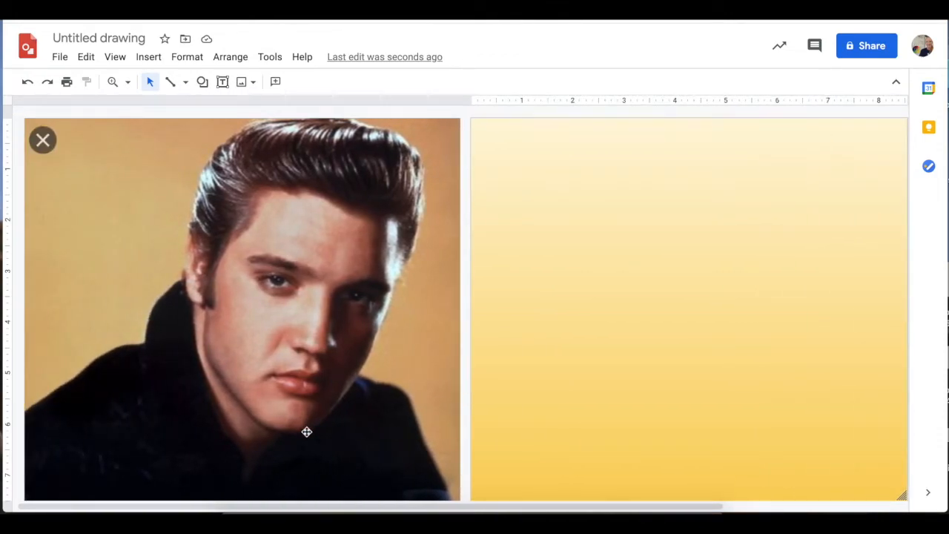
{"action": "mouse_move", "coordinate": [124, 99]}
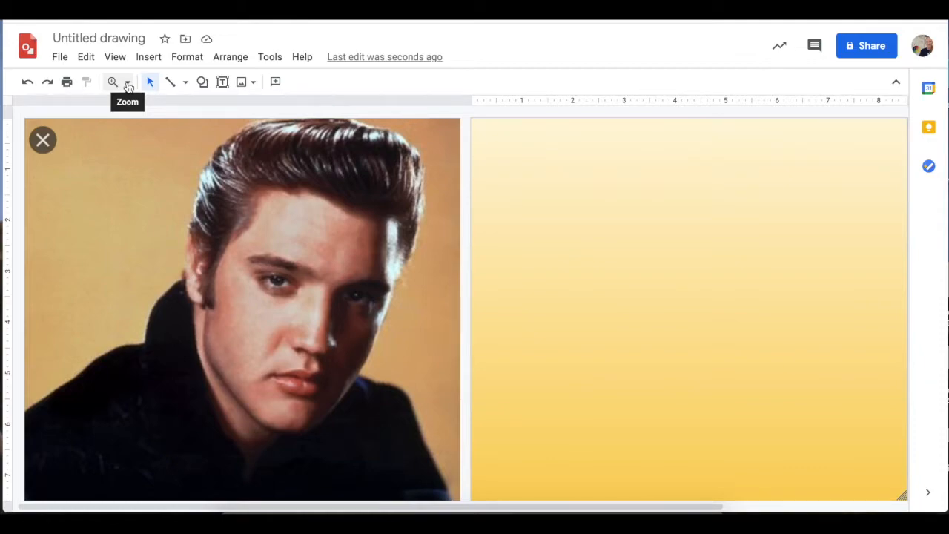
Step: Choose Polyline from the Line tool's dropdown list
{"action": "left_click", "coordinate": [182, 82]}
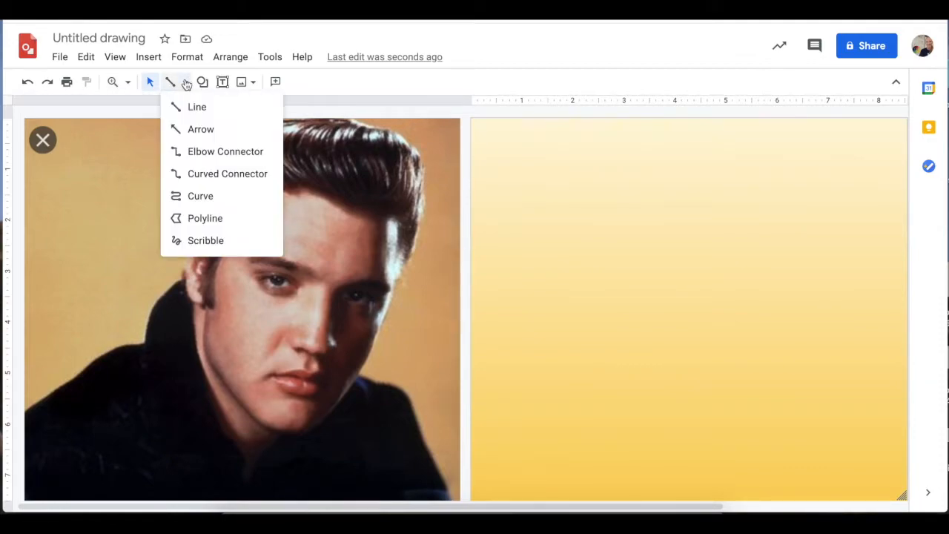
{"action": "mouse_move", "coordinate": [205, 217]}
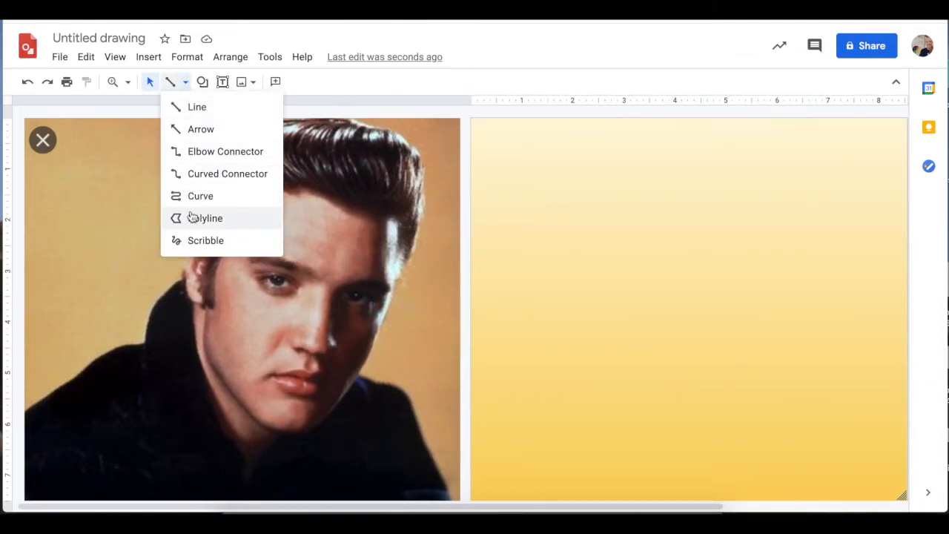
{"action": "left_click", "coordinate": [204, 217]}
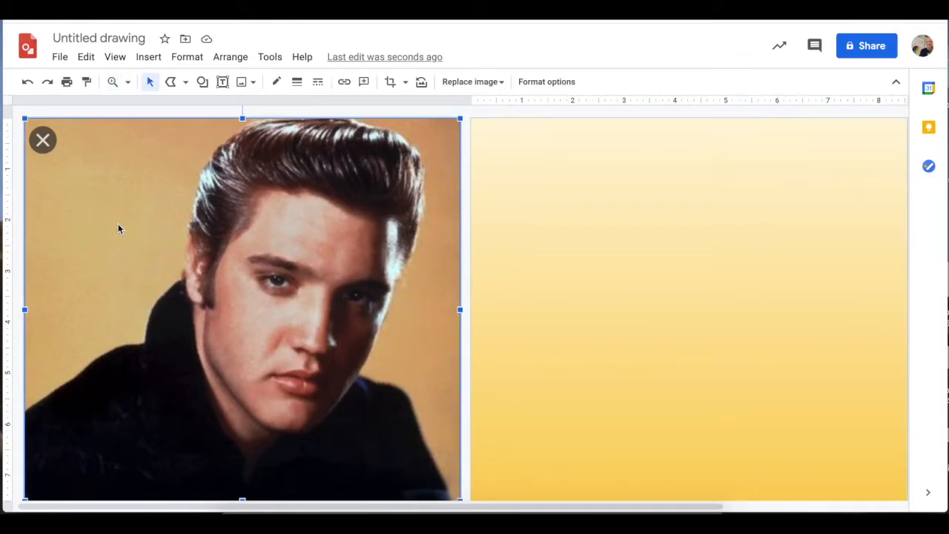
Step: Zoom in and scroll down to the shirt's shoulder and collar in the photo
{"action": "left_click", "coordinate": [112, 82]}
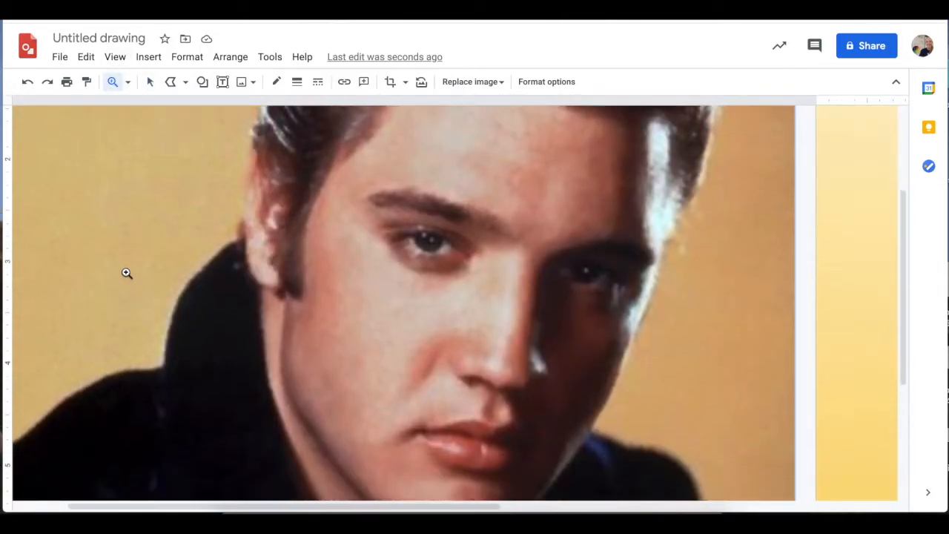
{"action": "scroll", "scroll_direction": "down", "scroll_amount": 3}
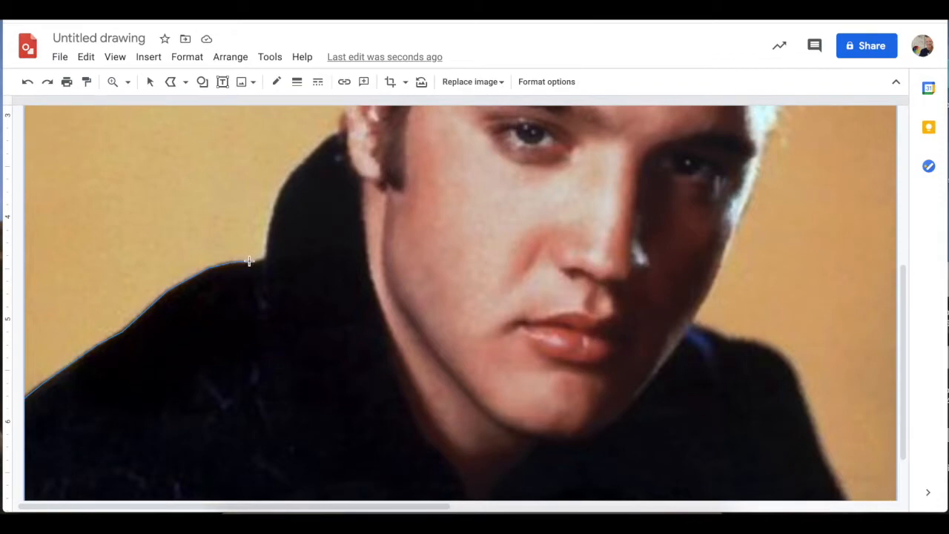
{"action": "mouse_move", "coordinate": [266, 250]}
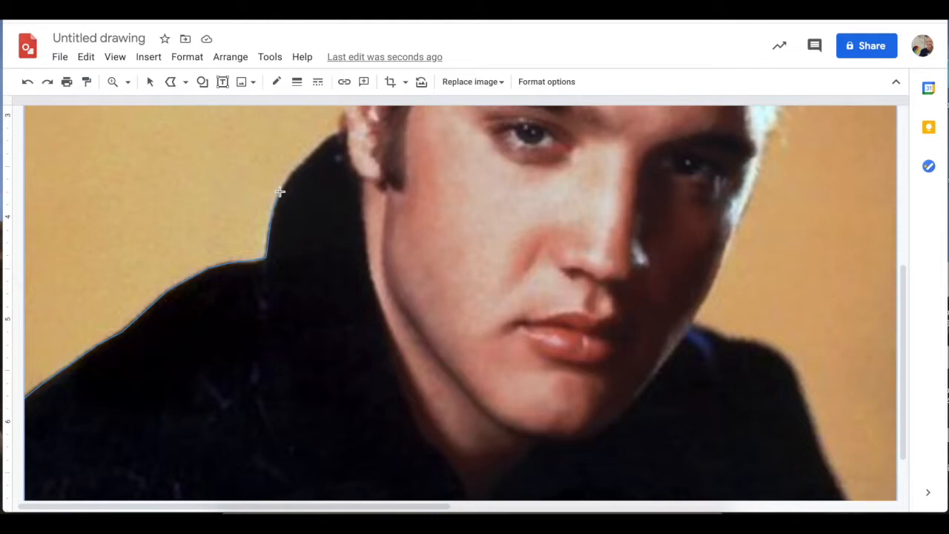
{"action": "mouse_move", "coordinate": [306, 159]}
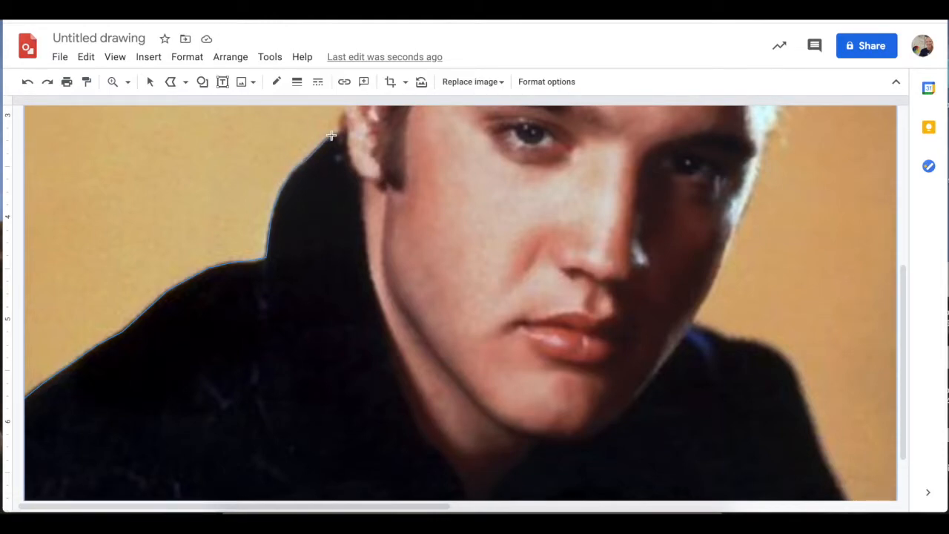
{"action": "mouse_move", "coordinate": [345, 132]}
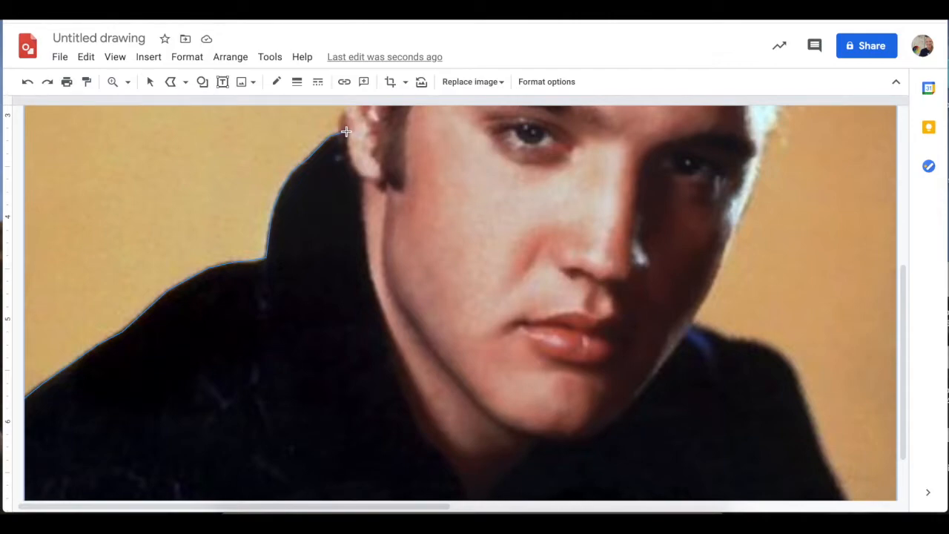
{"action": "mouse_move", "coordinate": [350, 156]}
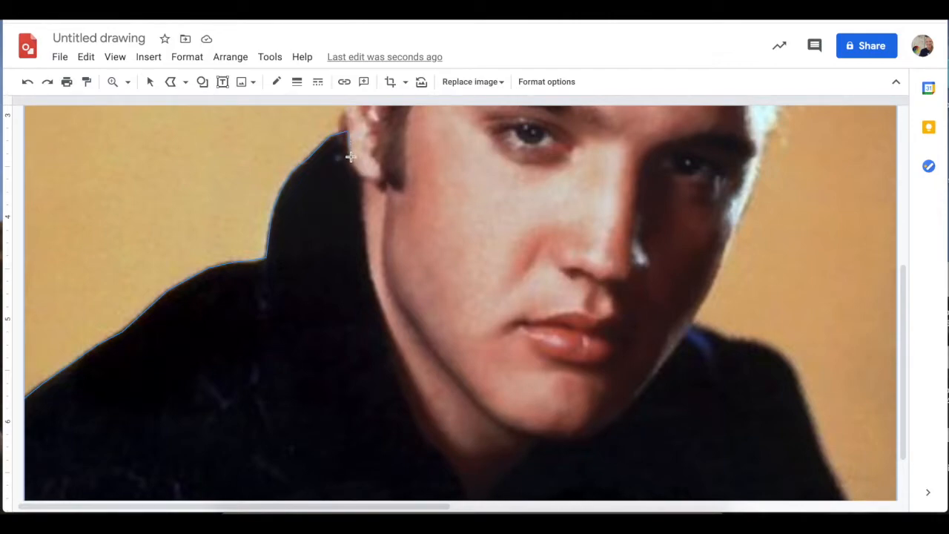
{"action": "mouse_move", "coordinate": [360, 173]}
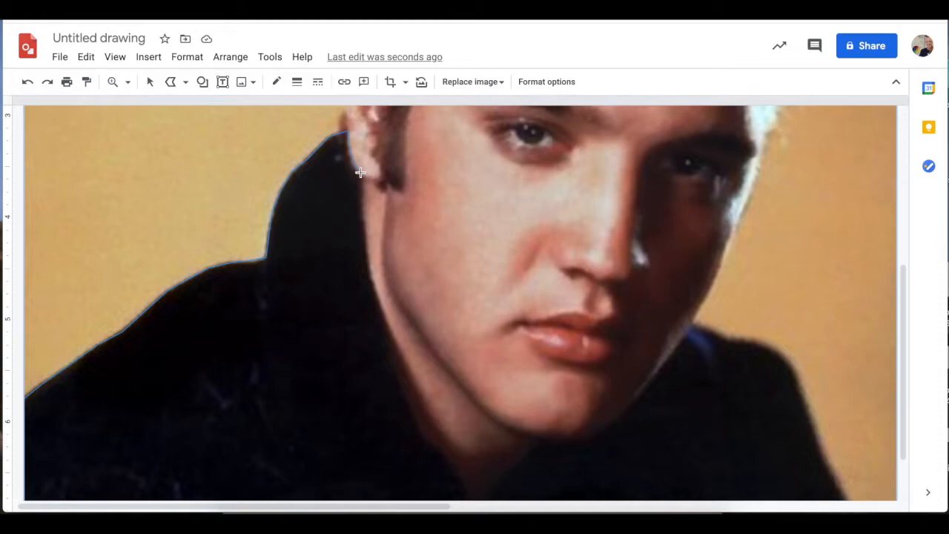
Step: Finish tracing the shirt down the neck and drag the black shirt onto the yellow canvas
{"action": "left_click_drag", "start_coordinate": [359, 173], "coordinate": [363, 210]}
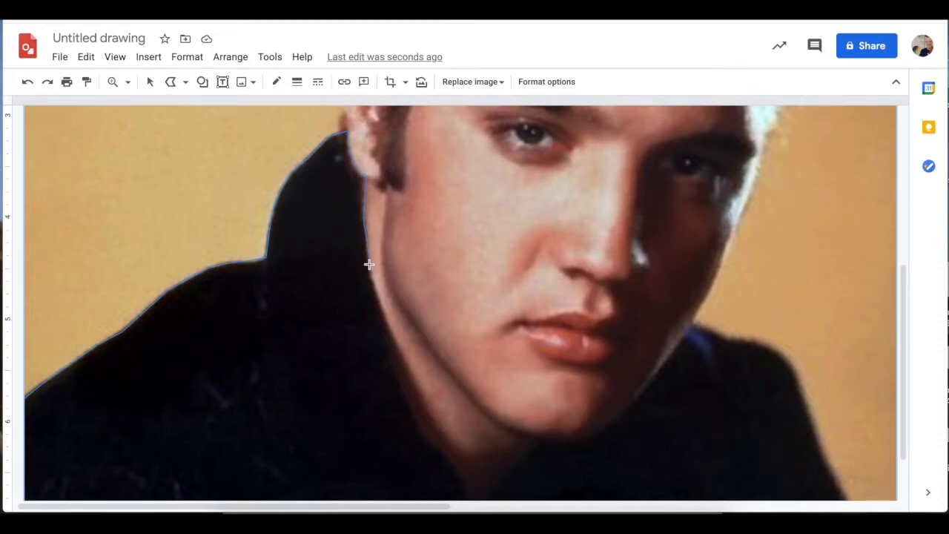
{"action": "left_click_drag", "start_coordinate": [369, 264], "coordinate": [447, 437]}
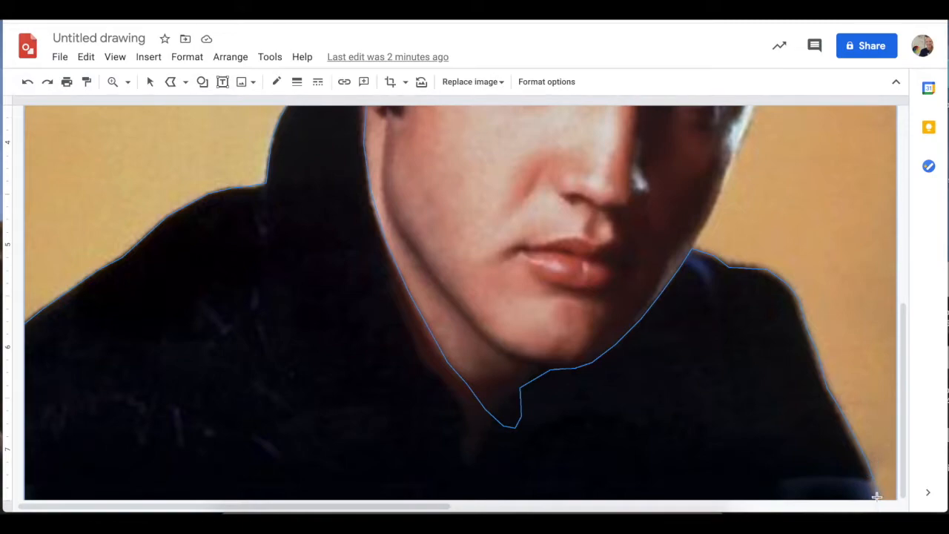
{"action": "mouse_move", "coordinate": [25, 499]}
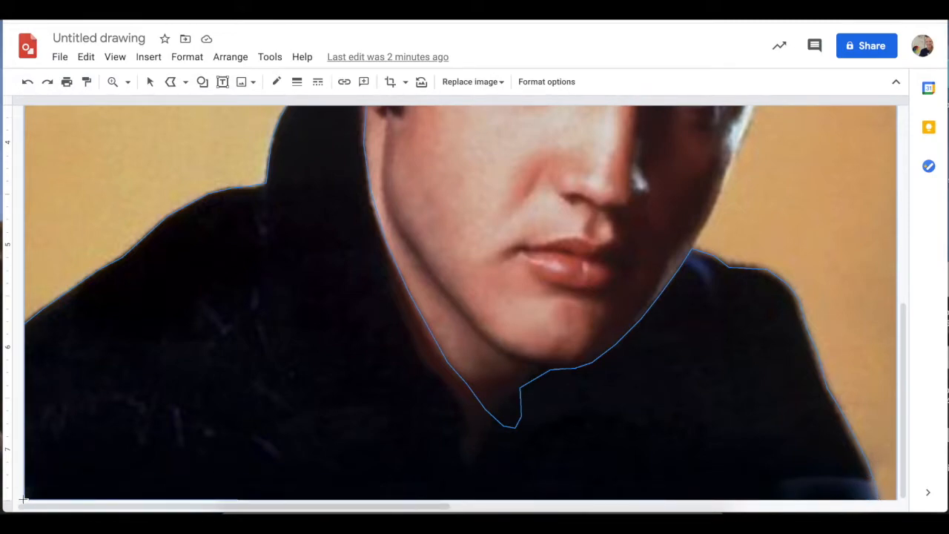
{"action": "mouse_move", "coordinate": [26, 326]}
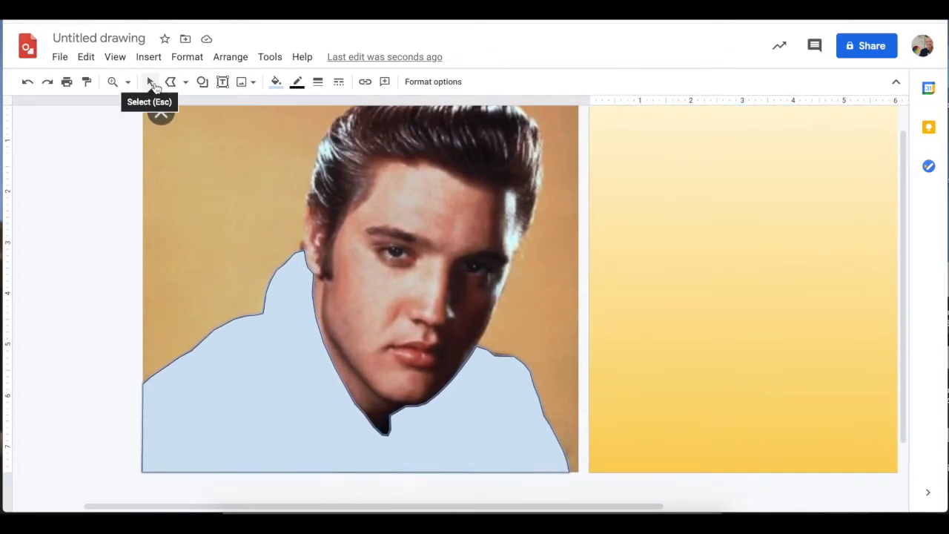
{"action": "left_click", "coordinate": [276, 81]}
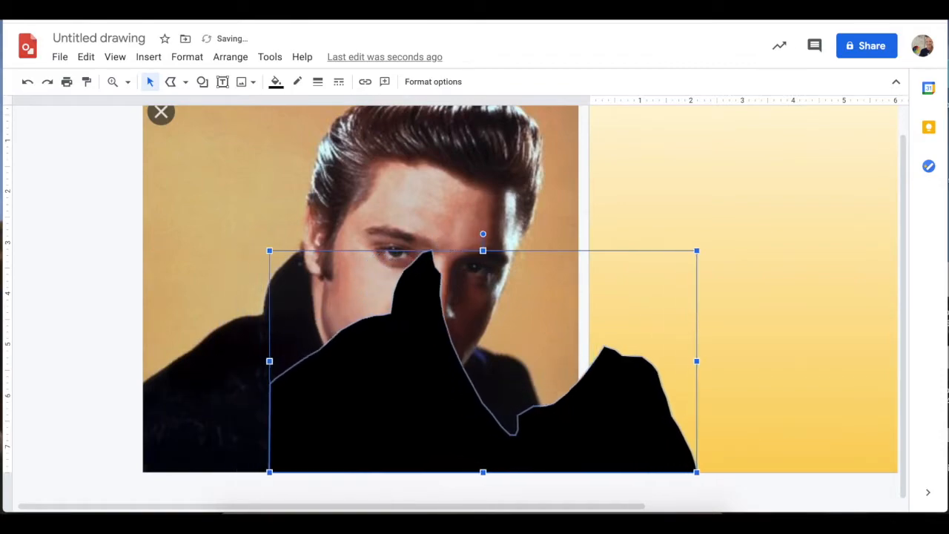
{"action": "left_click_drag", "start_coordinate": [483, 361], "coordinate": [682, 361]}
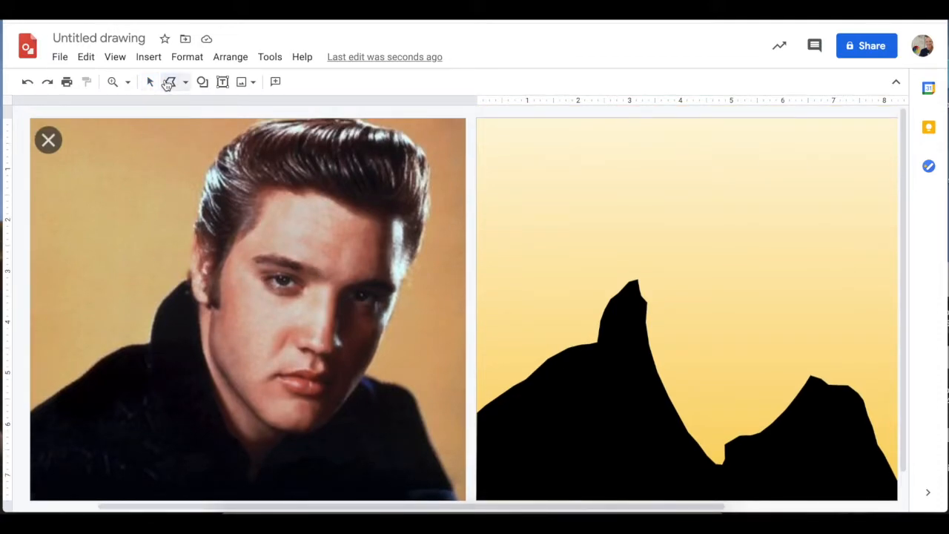
Step: Start a polyline along the hair's left edge, rising from the ear
{"action": "left_click", "coordinate": [169, 82]}
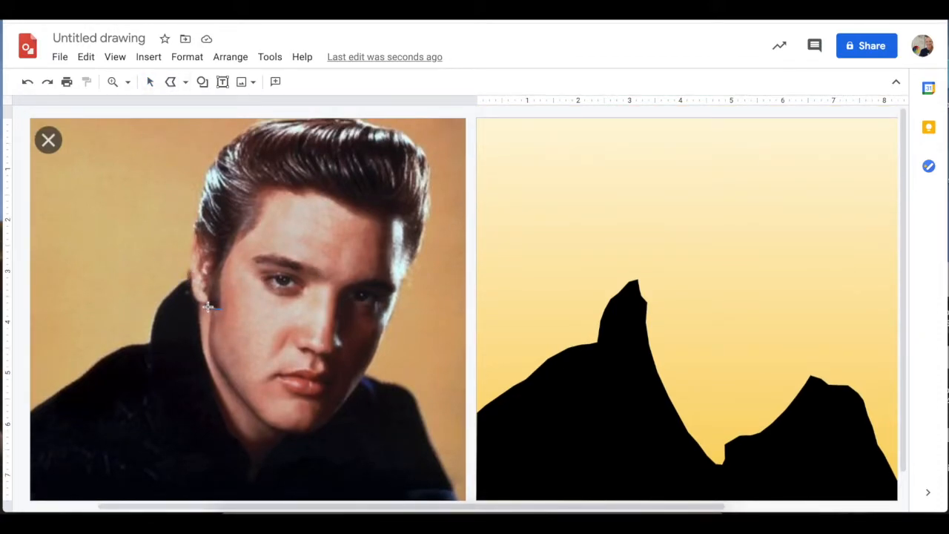
{"action": "left_click_drag", "start_coordinate": [209, 309], "coordinate": [218, 254]}
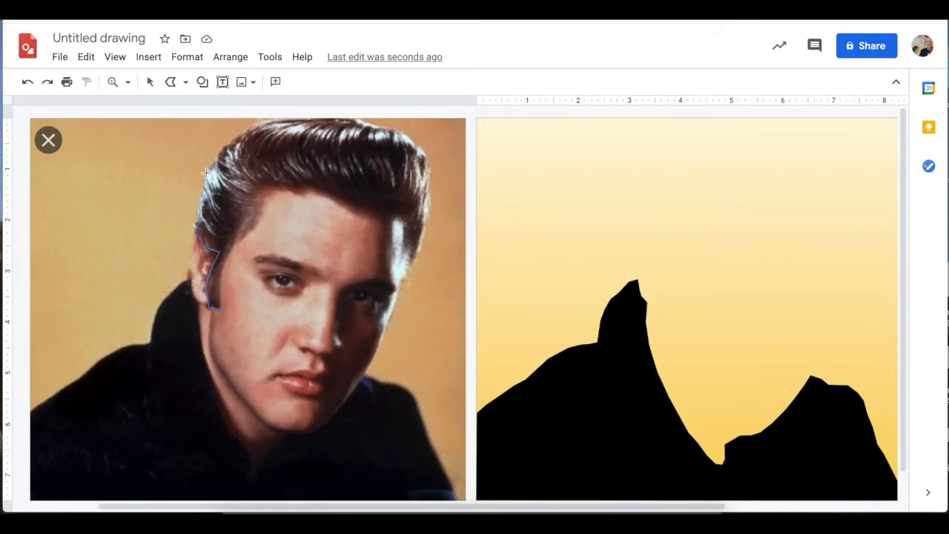
{"action": "mouse_move", "coordinate": [229, 146]}
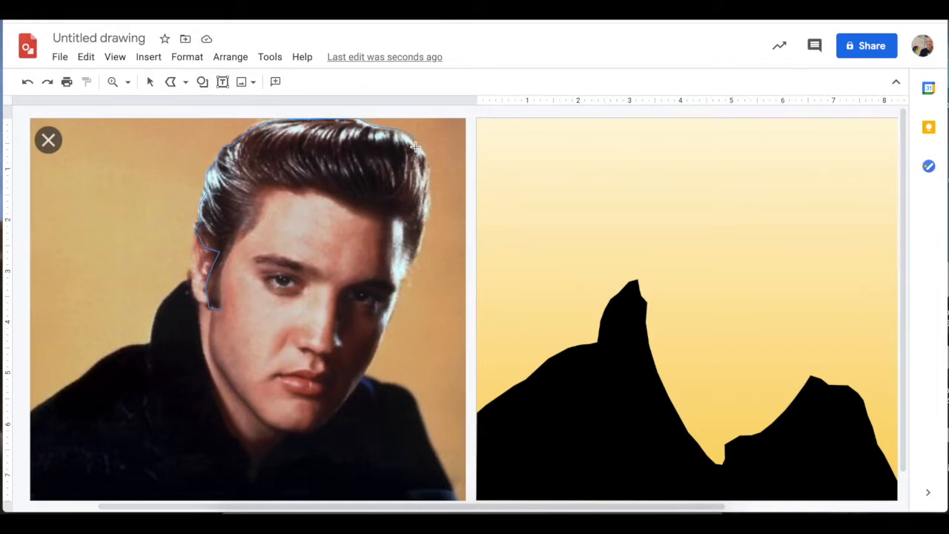
{"action": "mouse_move", "coordinate": [427, 154]}
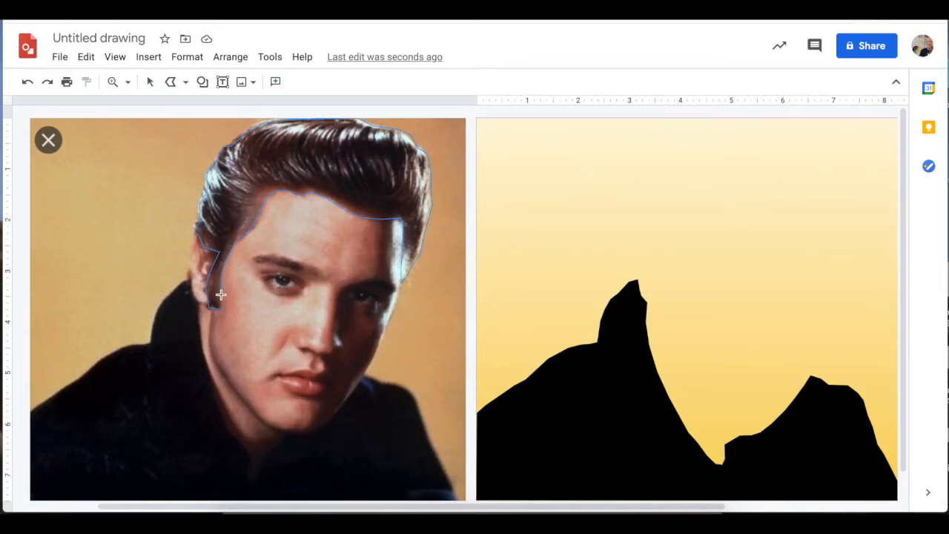
Step: Close the hair outline, fill it custom dark navy, and move it onto the canvas
{"action": "left_click", "coordinate": [274, 81]}
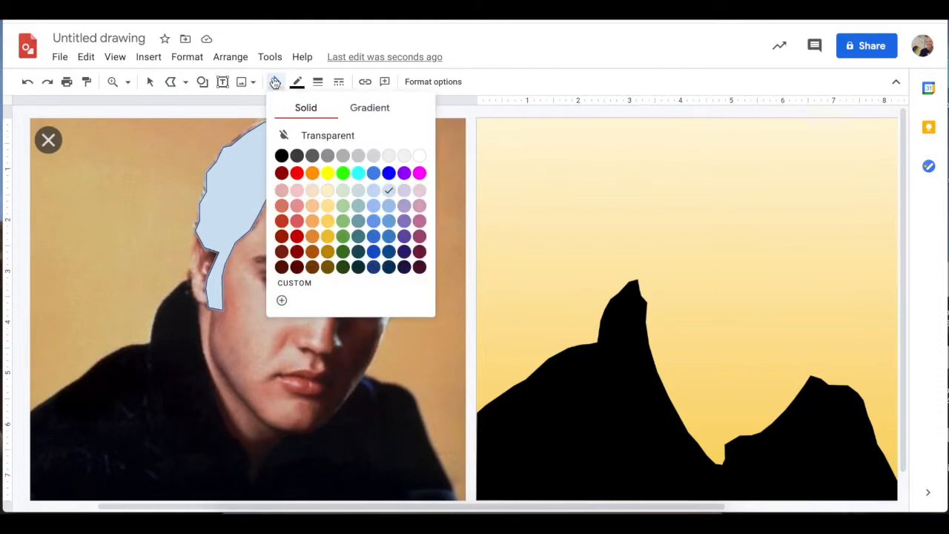
{"action": "left_click", "coordinate": [281, 155]}
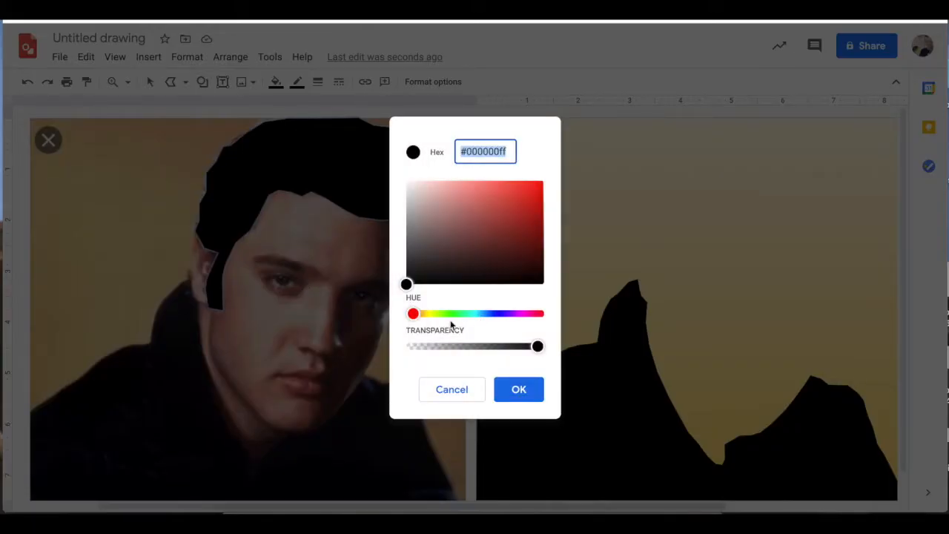
{"action": "left_click", "coordinate": [535, 269]}
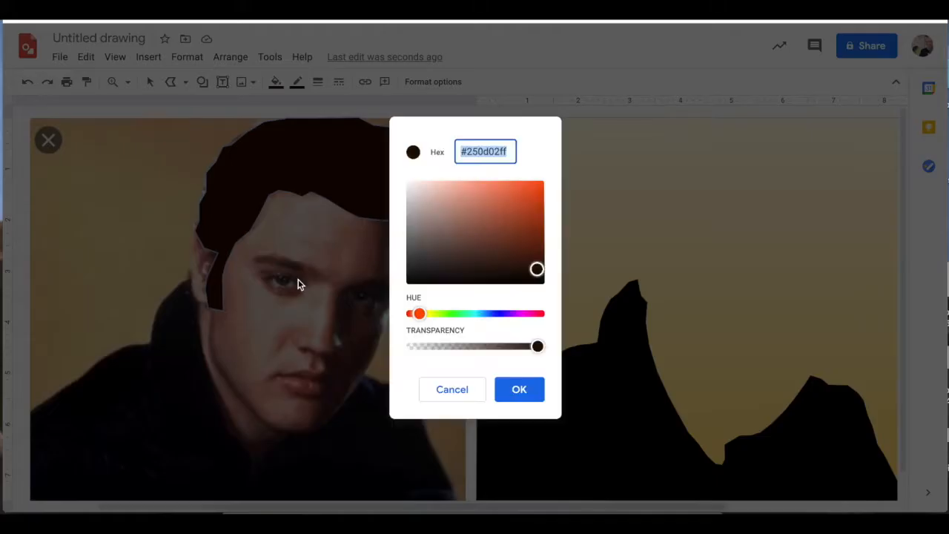
{"action": "left_click_drag", "start_coordinate": [419, 313], "coordinate": [499, 313]}
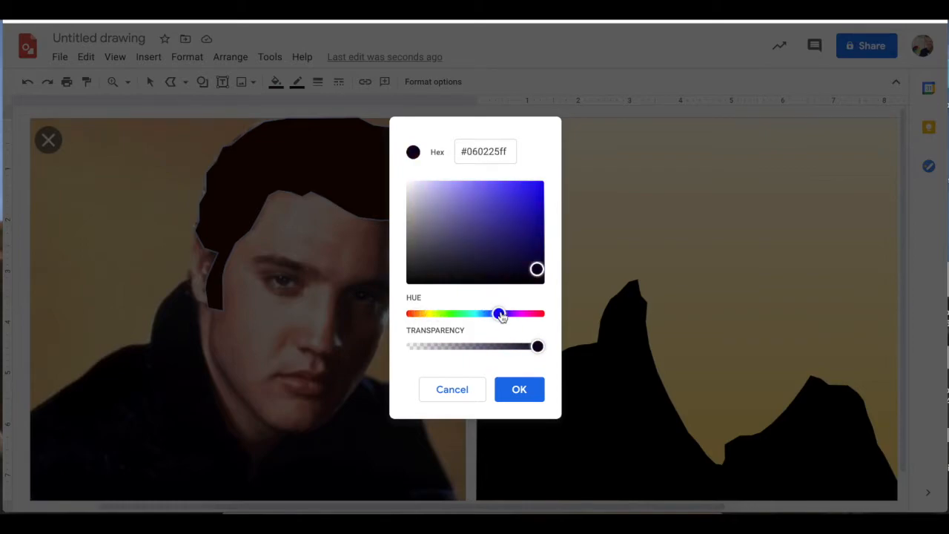
{"action": "left_click", "coordinate": [519, 389]}
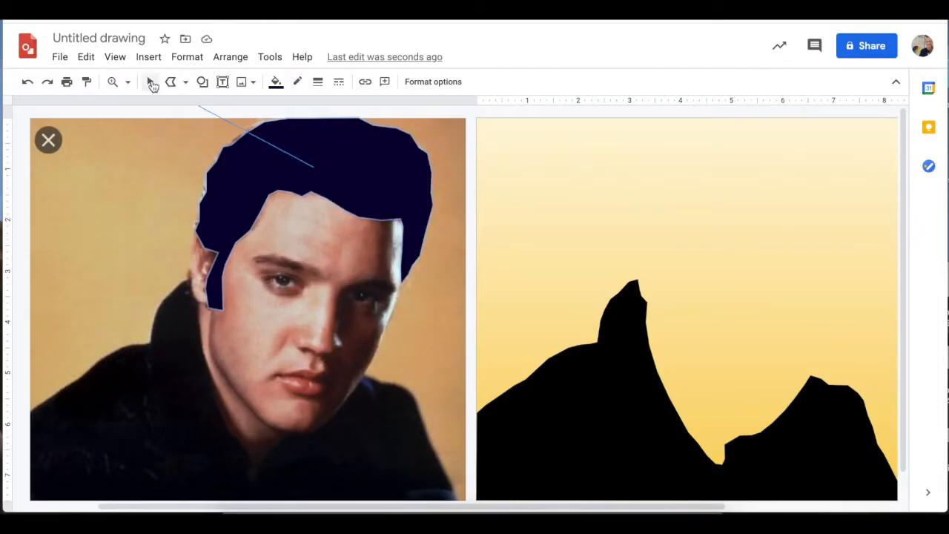
{"action": "left_click", "coordinate": [150, 82]}
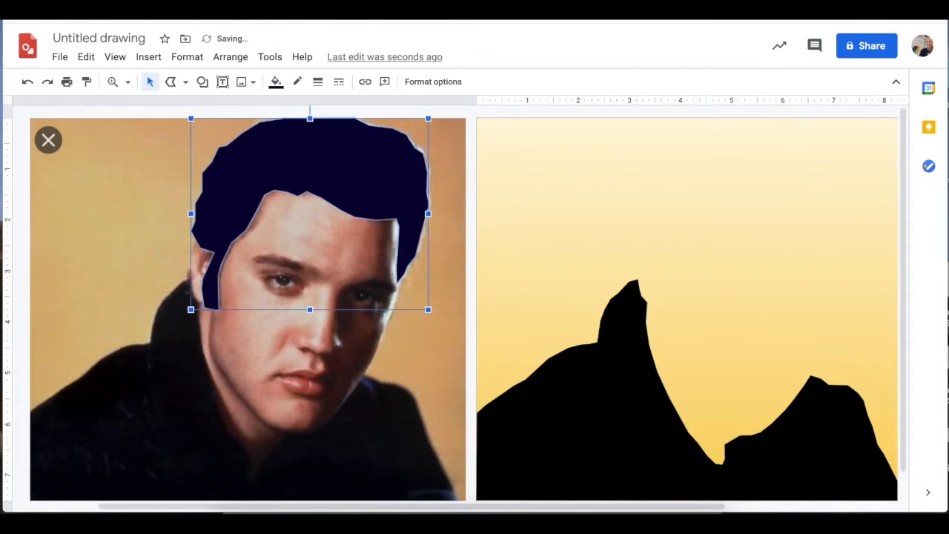
{"action": "left_click_drag", "start_coordinate": [309, 213], "coordinate": [644, 213]}
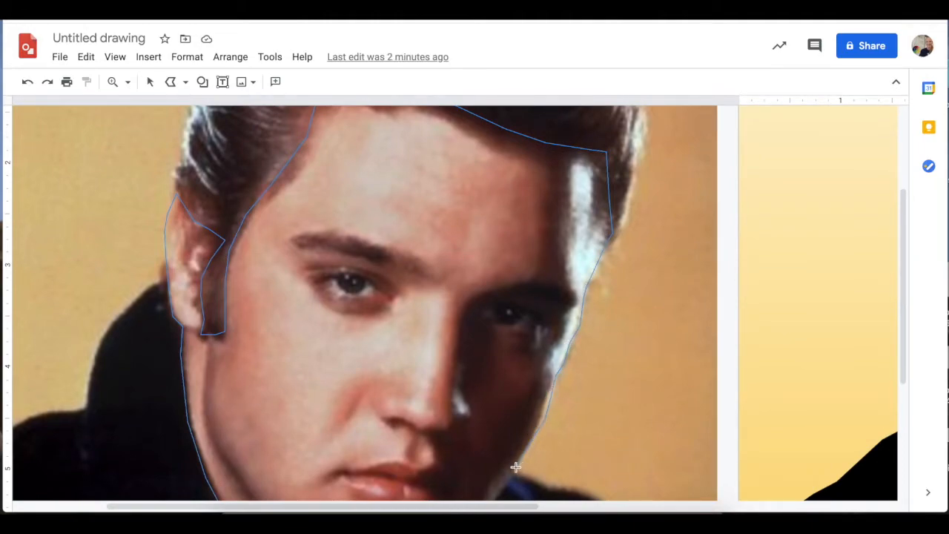
Step: Complete the face outline at the chin and settle it under the navy hair
{"action": "scroll", "scroll_direction": "down", "scroll_amount": 3}
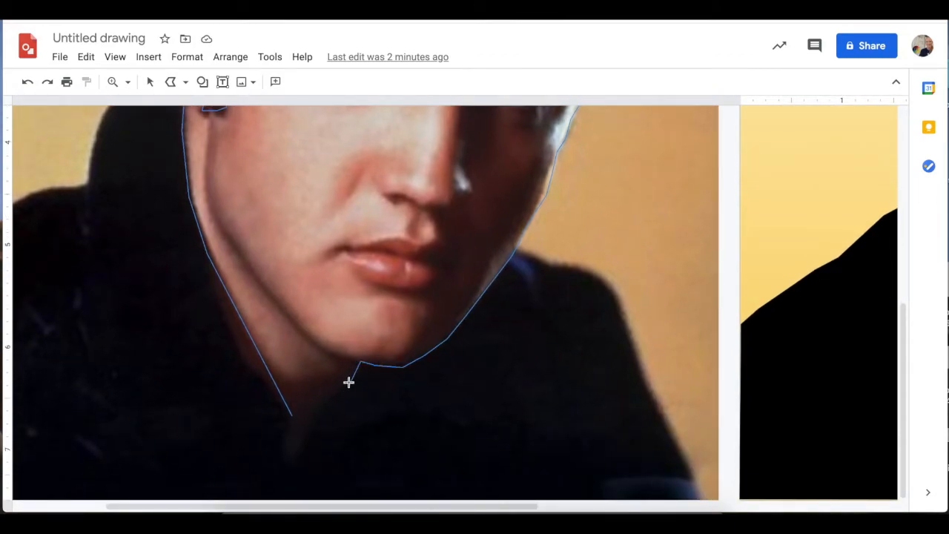
{"action": "left_click", "coordinate": [276, 82]}
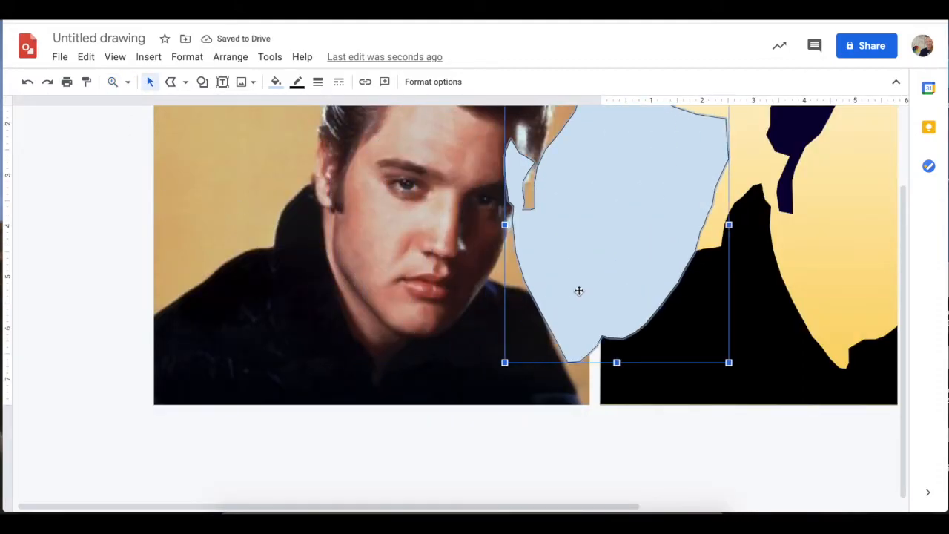
{"action": "left_click", "coordinate": [276, 81]}
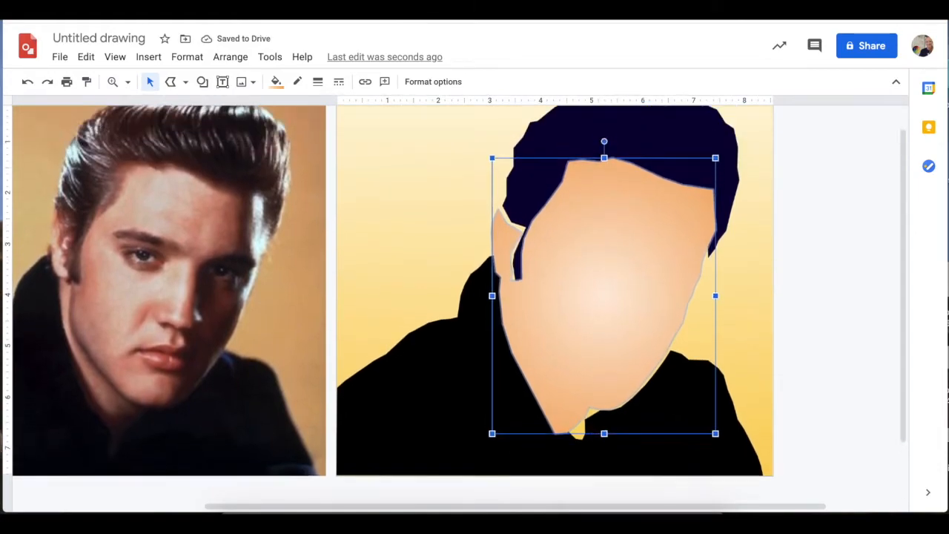
{"action": "left_click_drag", "start_coordinate": [604, 296], "coordinate": [616, 303]}
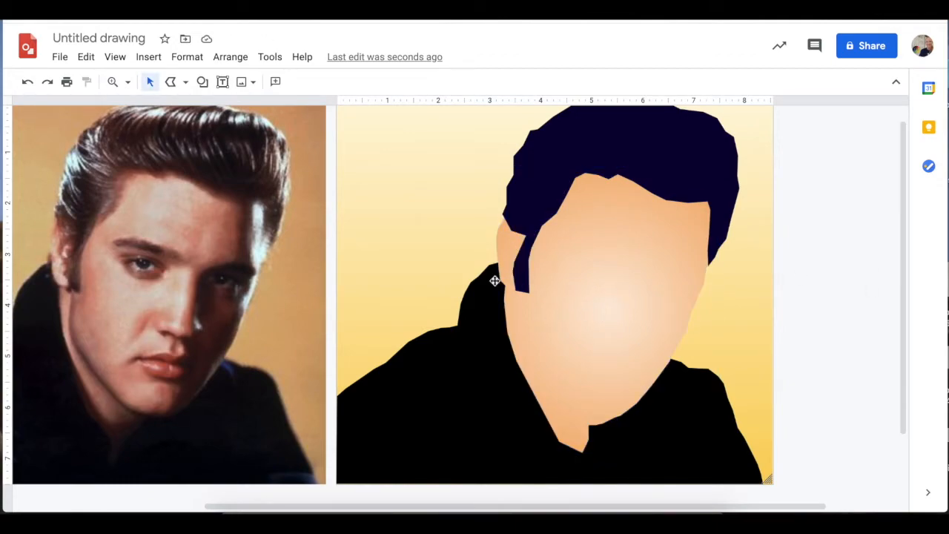
{"action": "mouse_move", "coordinate": [207, 309]}
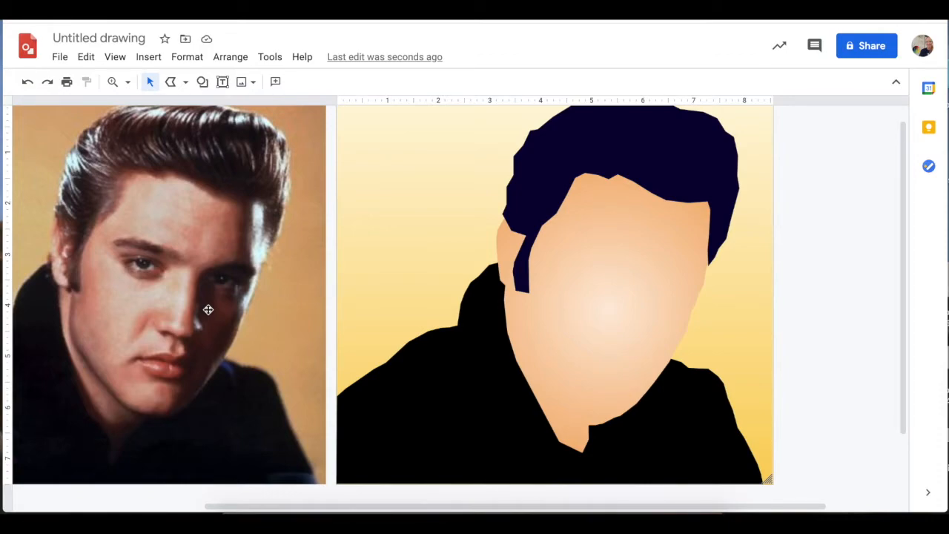
Step: Zoom in, trace the jaw shadow outline, and fill it brown
{"action": "left_click", "coordinate": [112, 82]}
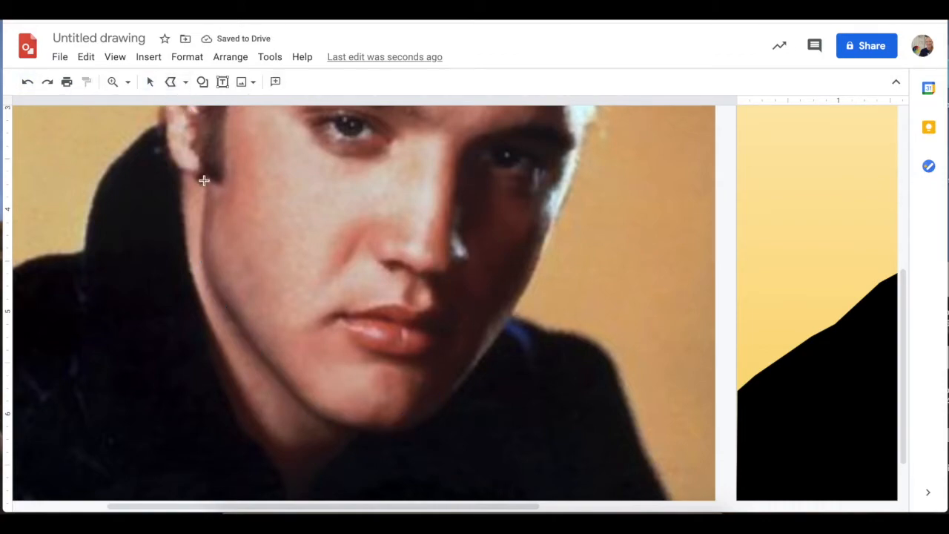
{"action": "left_click_drag", "start_coordinate": [203, 180], "coordinate": [253, 351]}
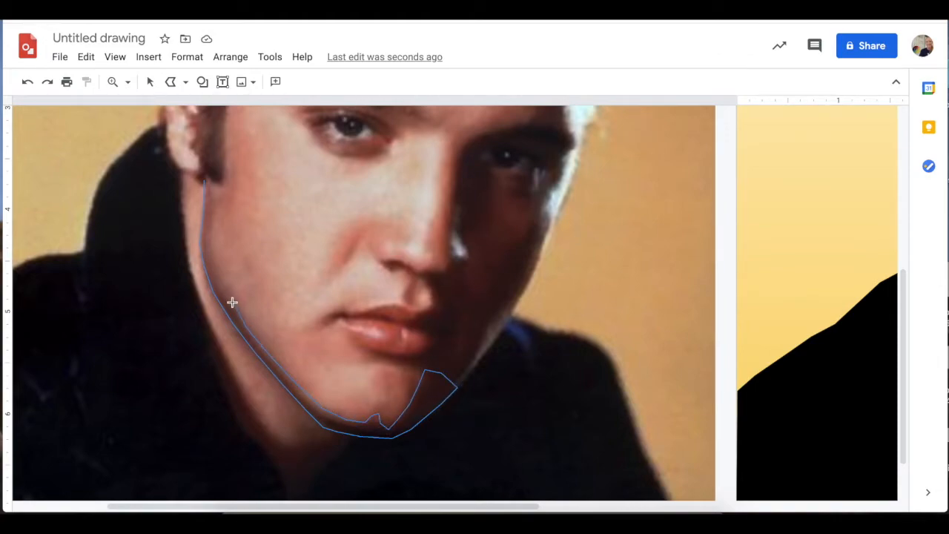
{"action": "left_click", "coordinate": [276, 81]}
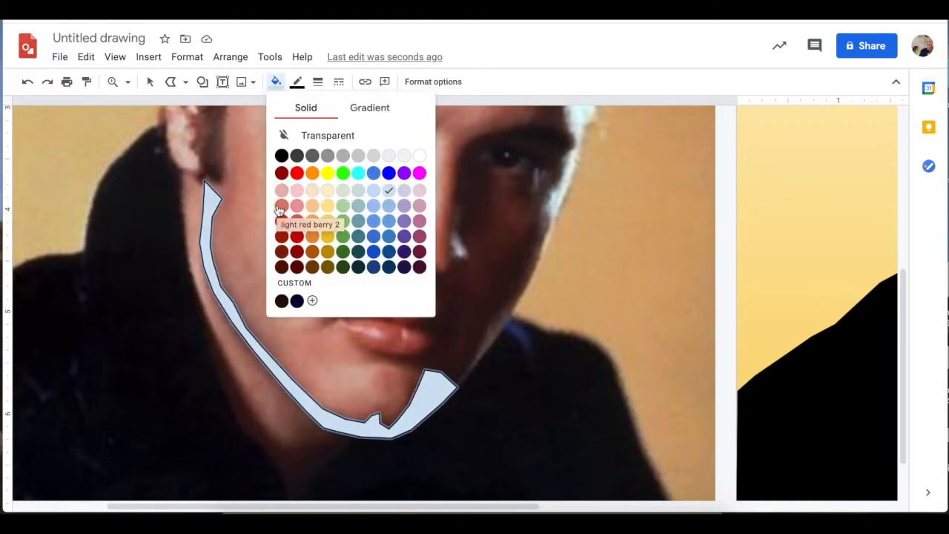
{"action": "left_click", "coordinate": [282, 236]}
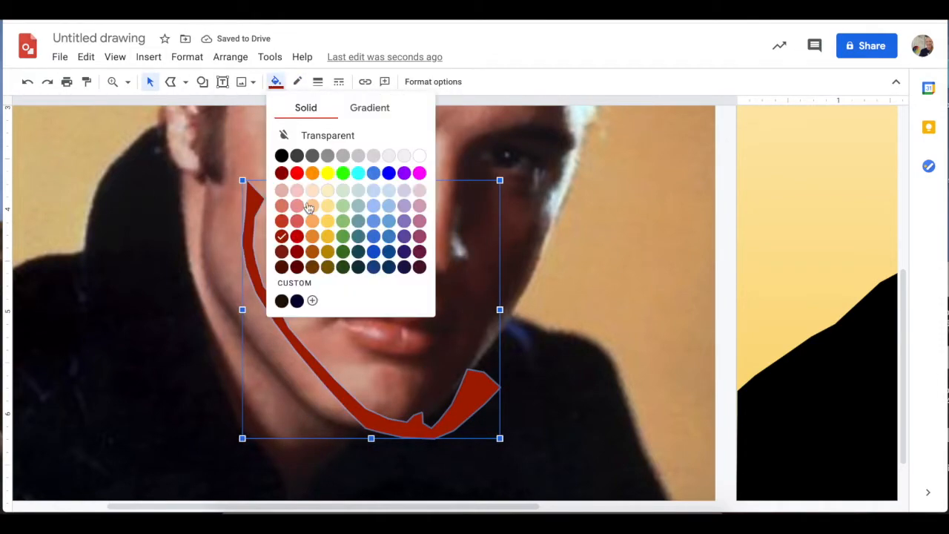
{"action": "left_click", "coordinate": [312, 235]}
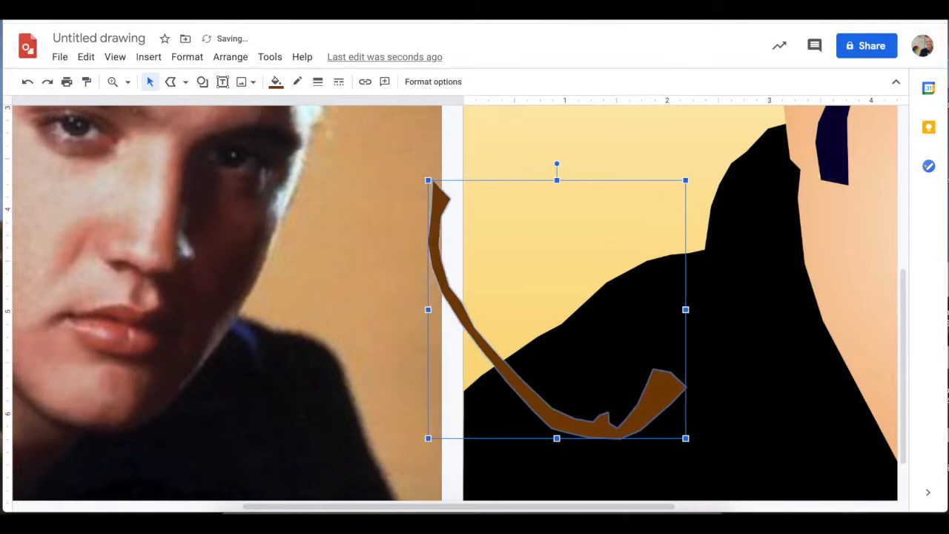
{"action": "left_click", "coordinate": [113, 81]}
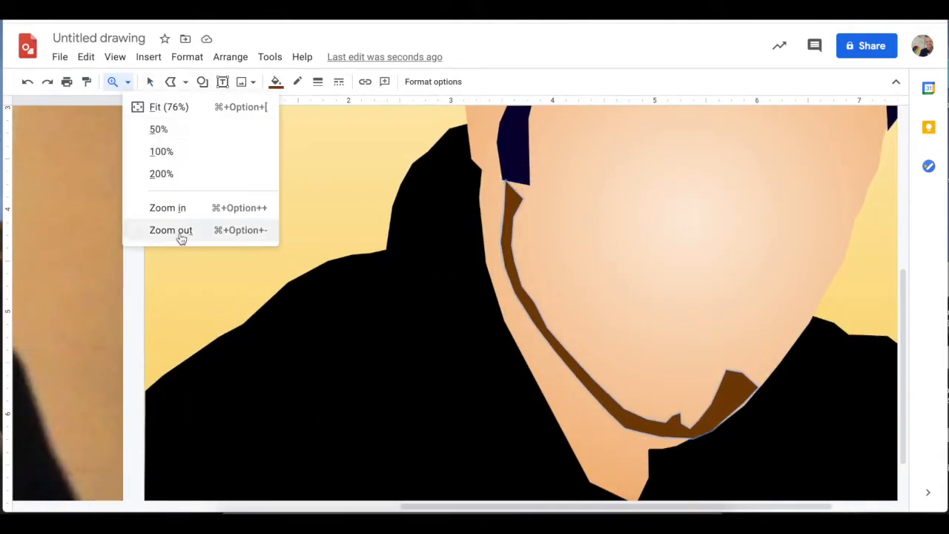